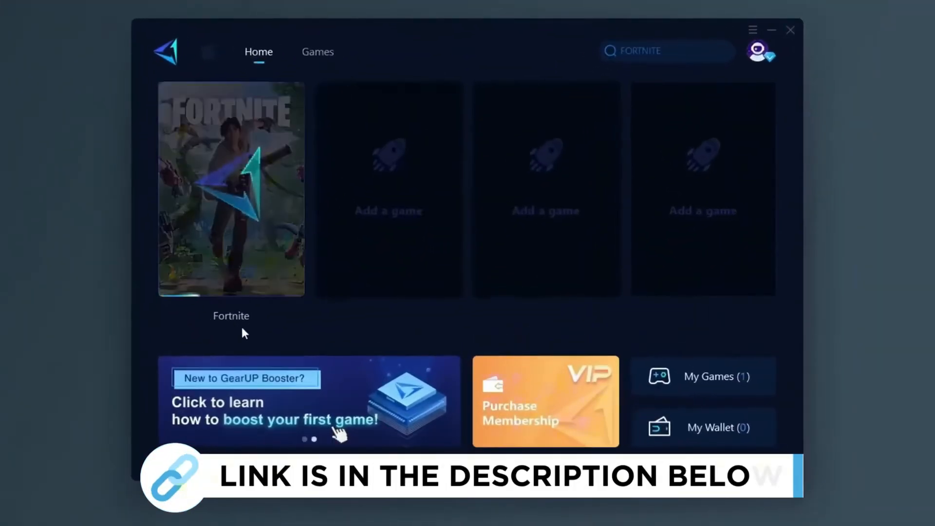
# - Start boosting Fortnite from the GearUP Booster Home page
pyautogui.click(231, 188)
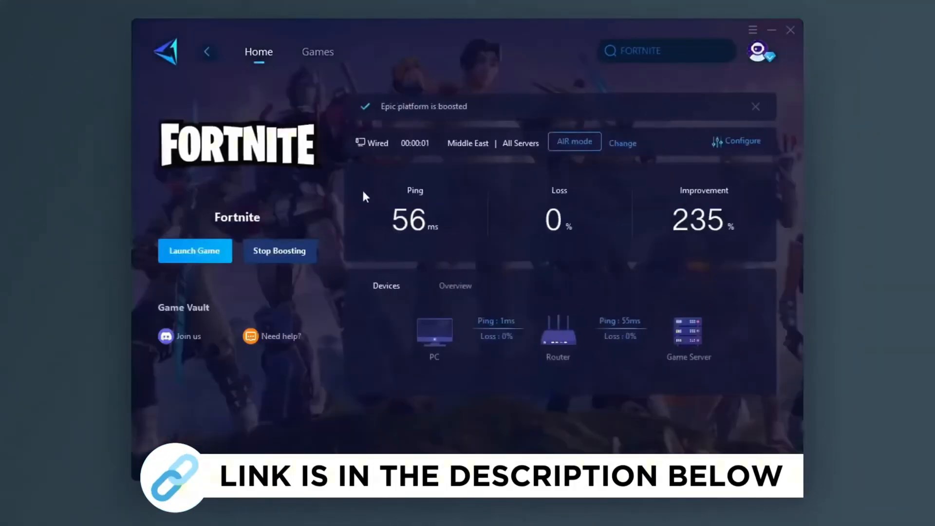
pyautogui.click(317, 51)
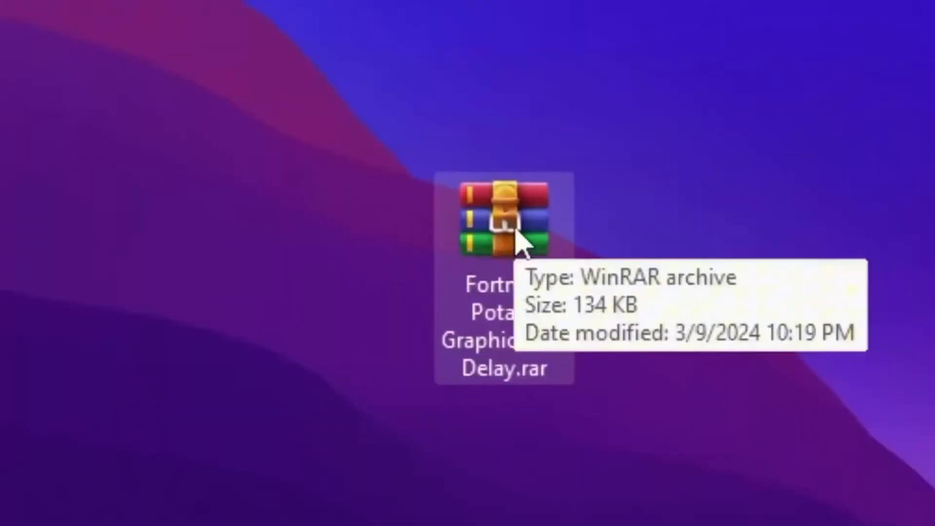
# - Open the Fortnite Potato Graphics archive from the desktop in WinRAR
pyautogui.doubleClick(504, 218)
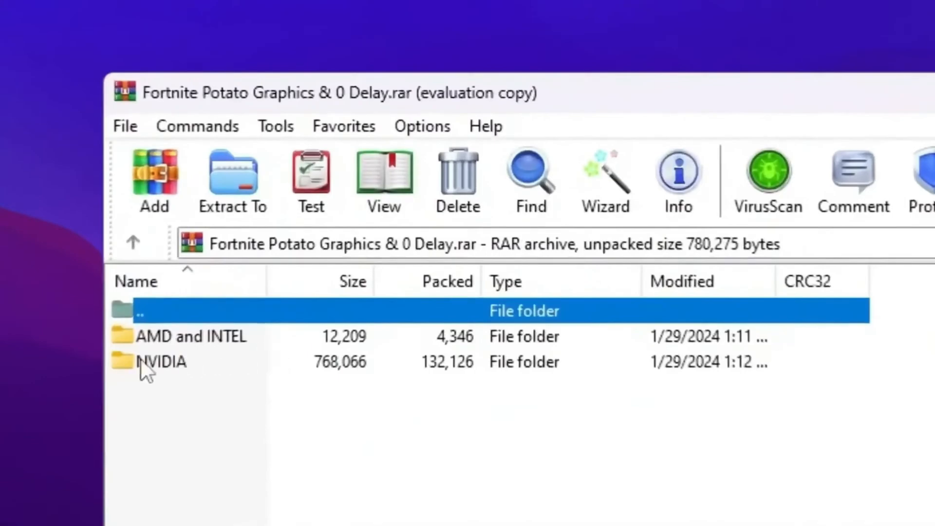
pyautogui.moveTo(461, 400)
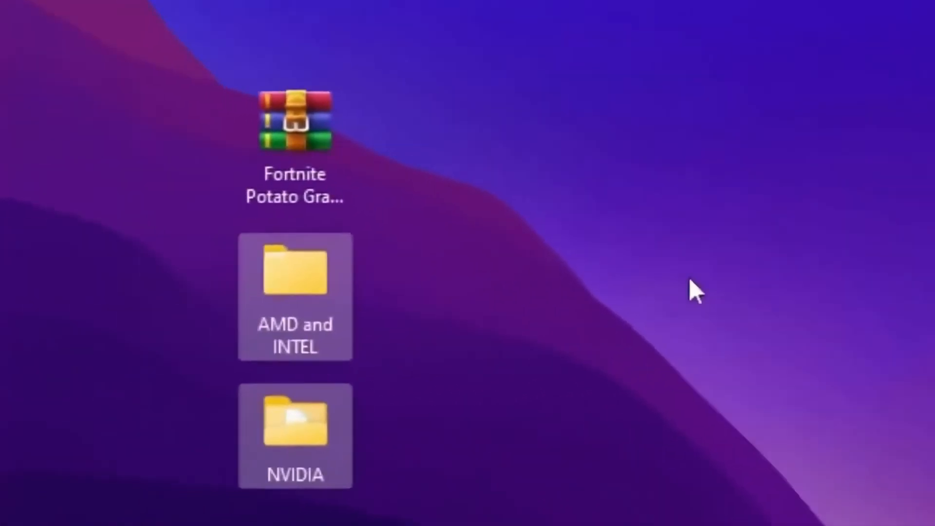
pyautogui.moveTo(357, 292)
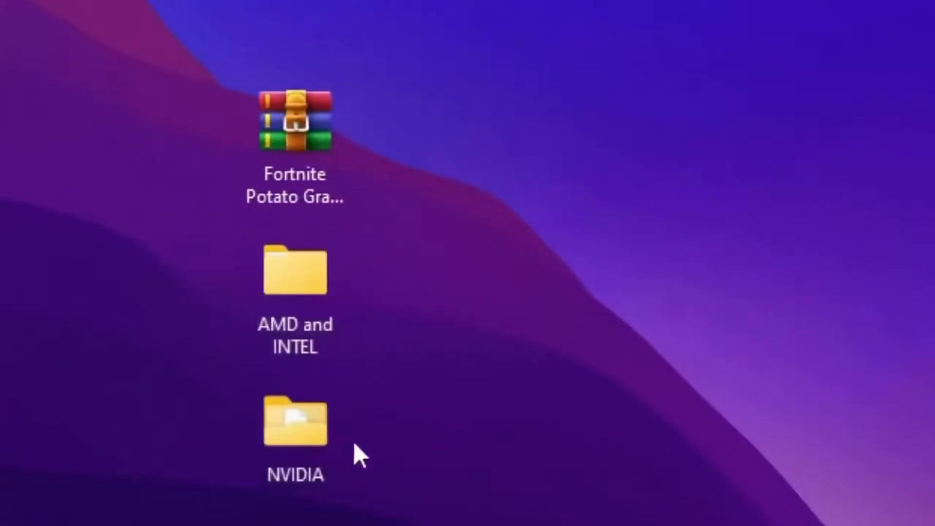
# - Navigate into the extracted NVIDIA folder's nvidiaProfileInspector folder
pyautogui.doubleClick(294, 419)
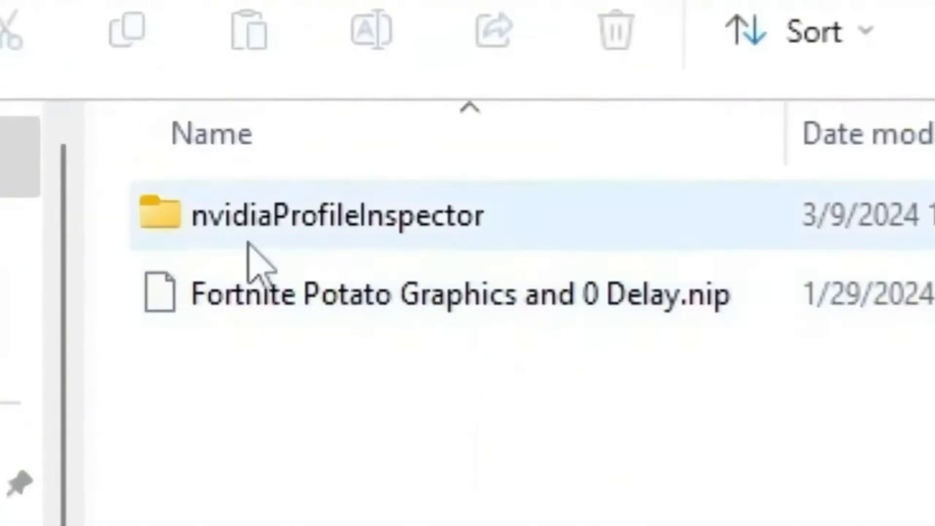
pyautogui.doubleClick(339, 214)
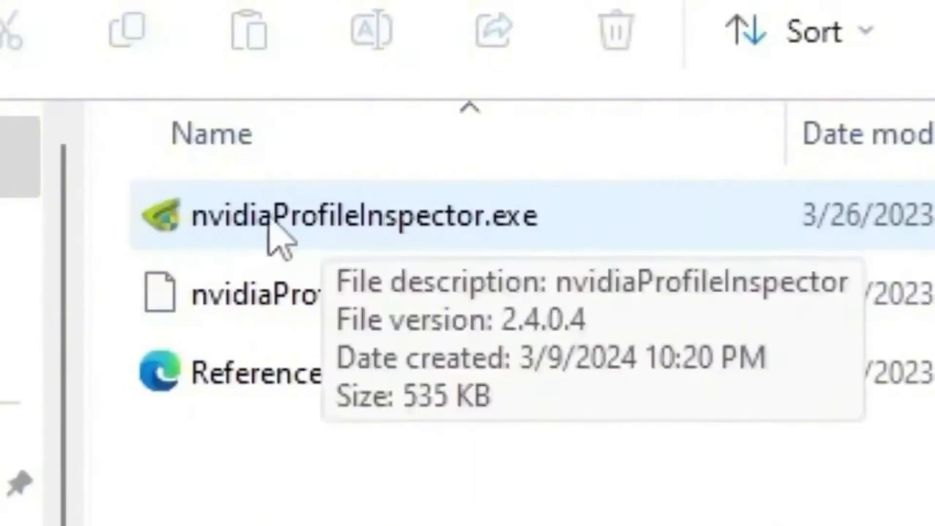
pyautogui.moveTo(385, 238)
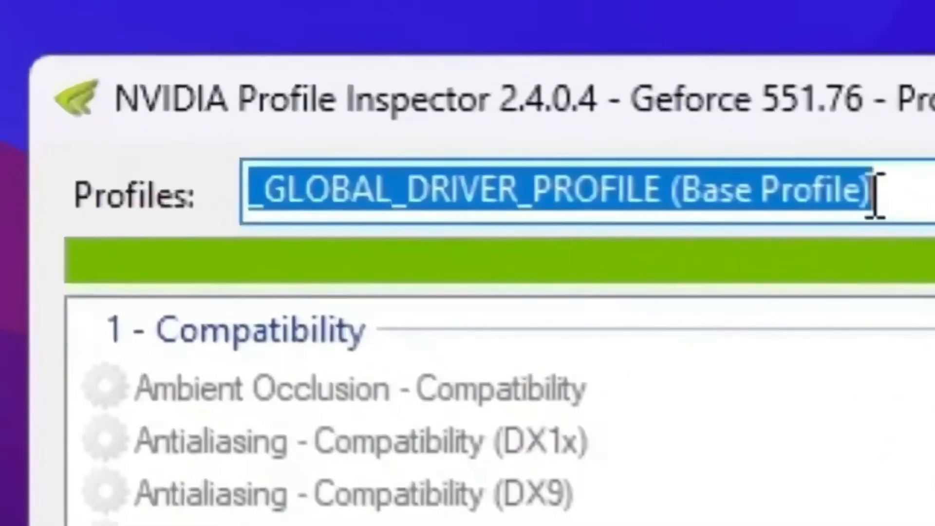
# - Load the Fortnite profile and set Transparency Supersampling to 0x00000008 AA_MODE_REPLAY_MODE_ALL
pyautogui.write('for')
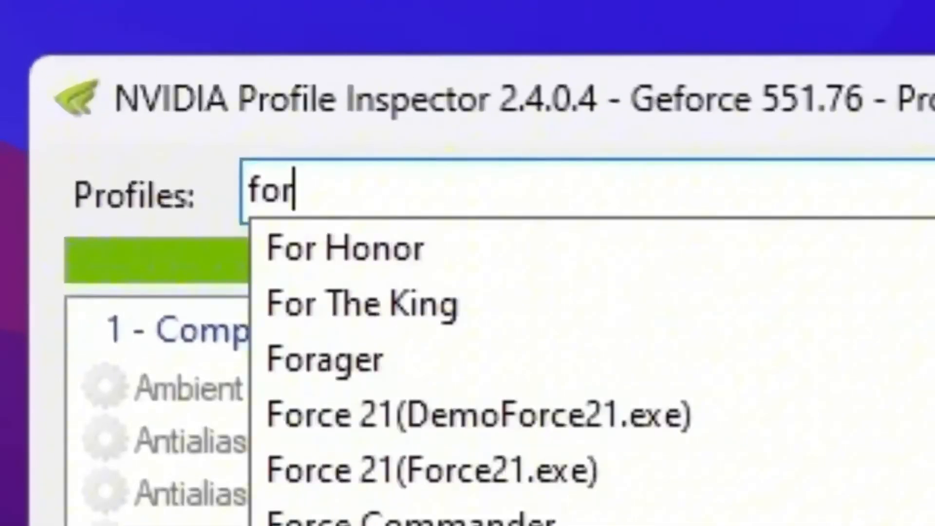
pyautogui.write('Fortnite')
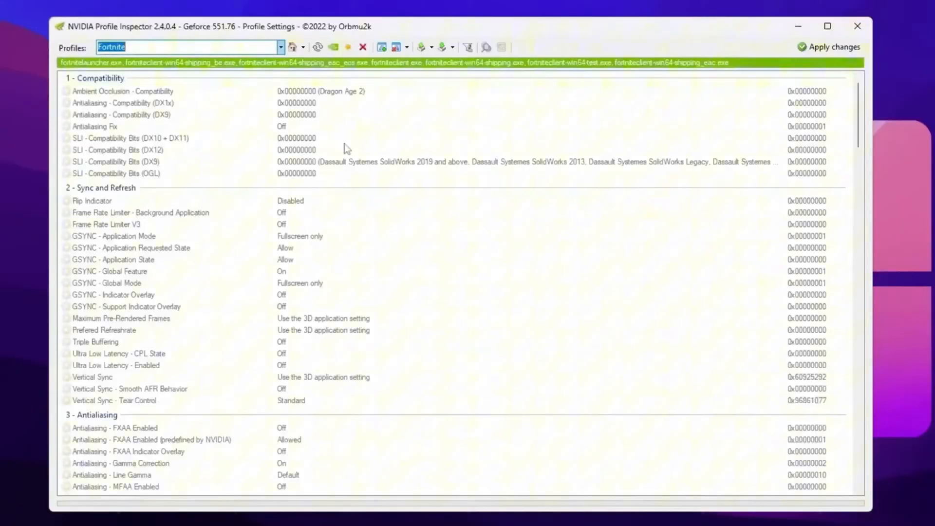
pyautogui.scroll(-3)
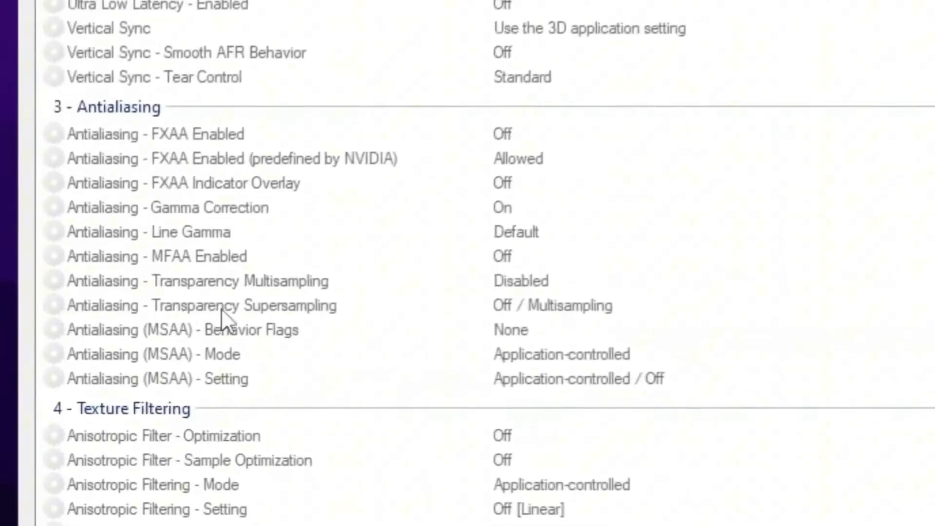
pyautogui.click(203, 305)
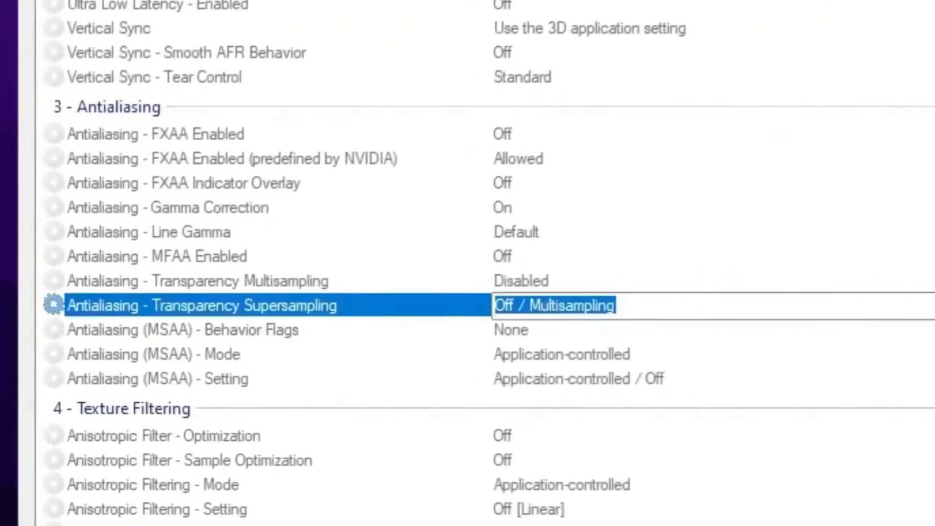
pyautogui.click(553, 305)
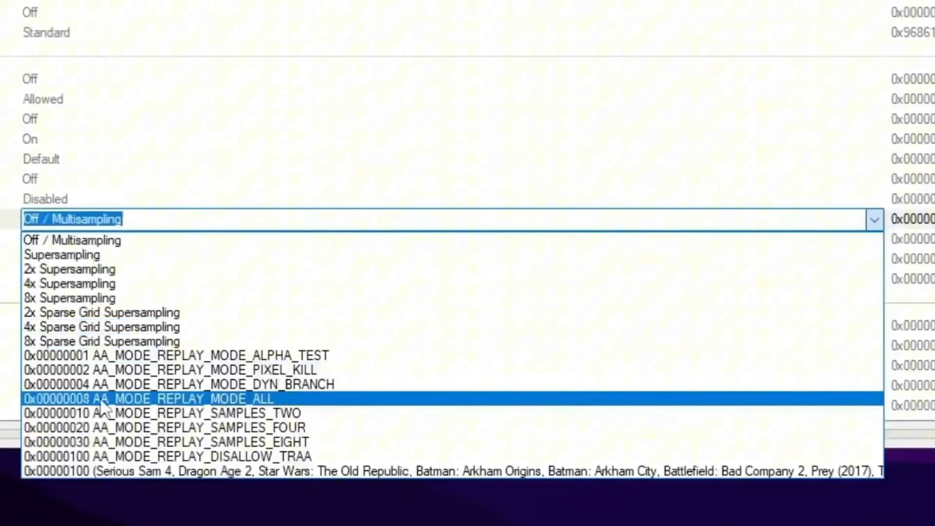
pyautogui.moveTo(191, 408)
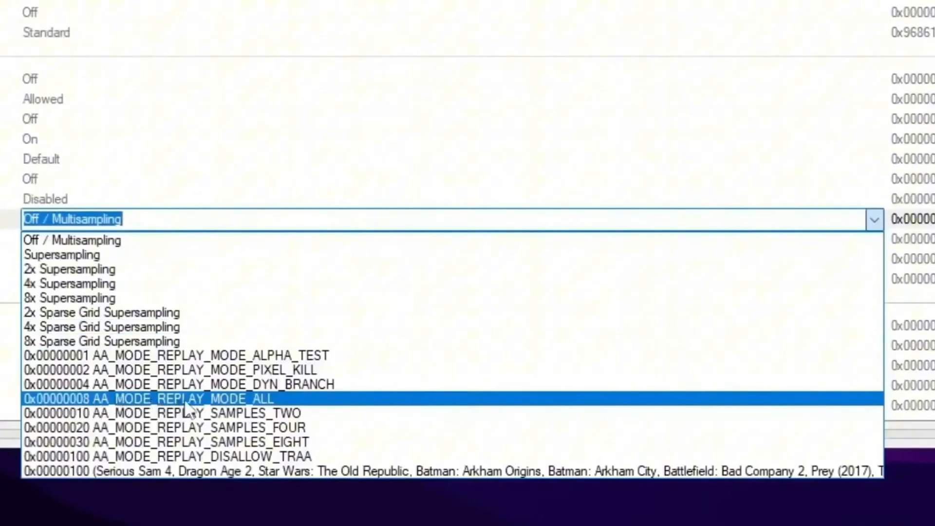
pyautogui.click(149, 398)
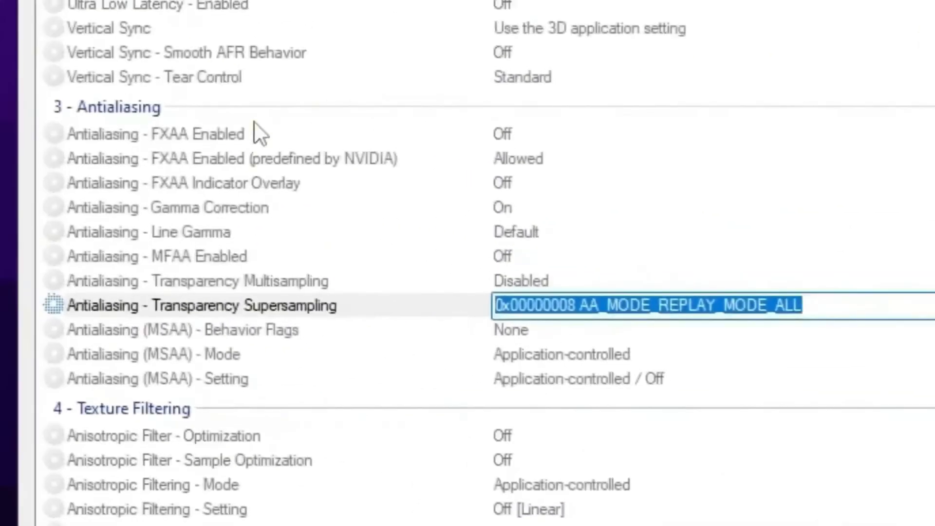
# - Set Texture Filtering LOD Bias to +2.0000 for both DX and OGL
pyautogui.scroll(-3)
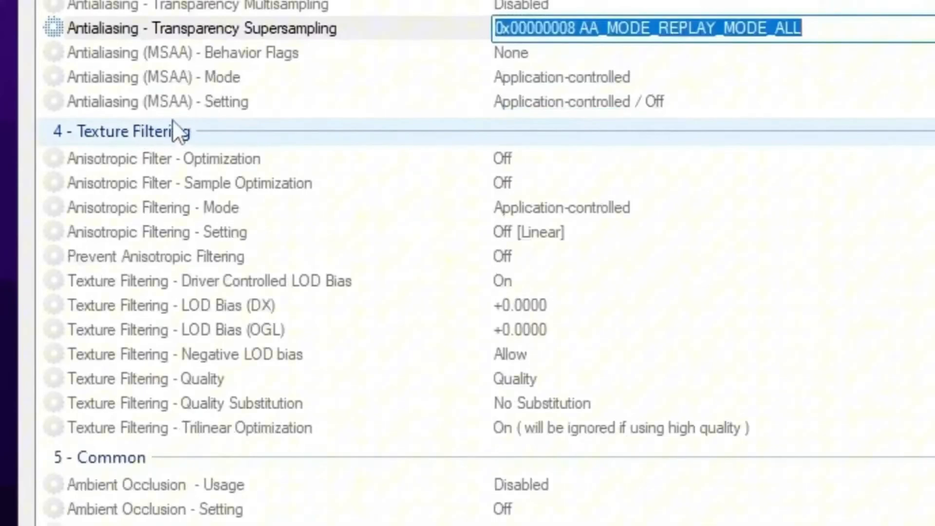
pyautogui.moveTo(208, 327)
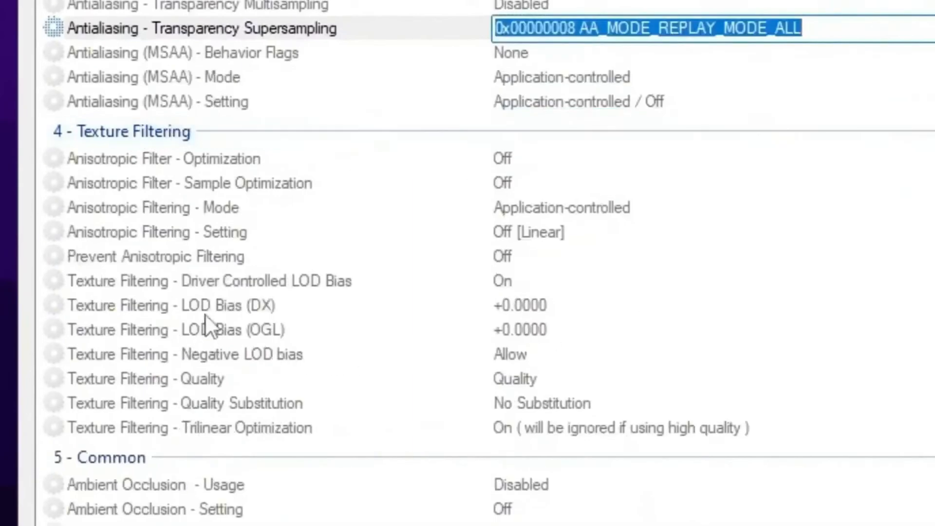
pyautogui.moveTo(259, 327)
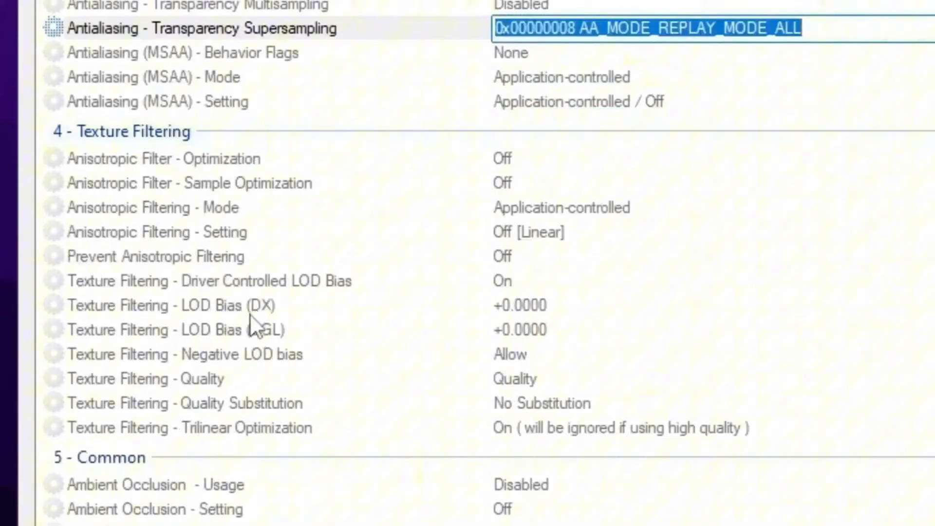
pyautogui.moveTo(224, 348)
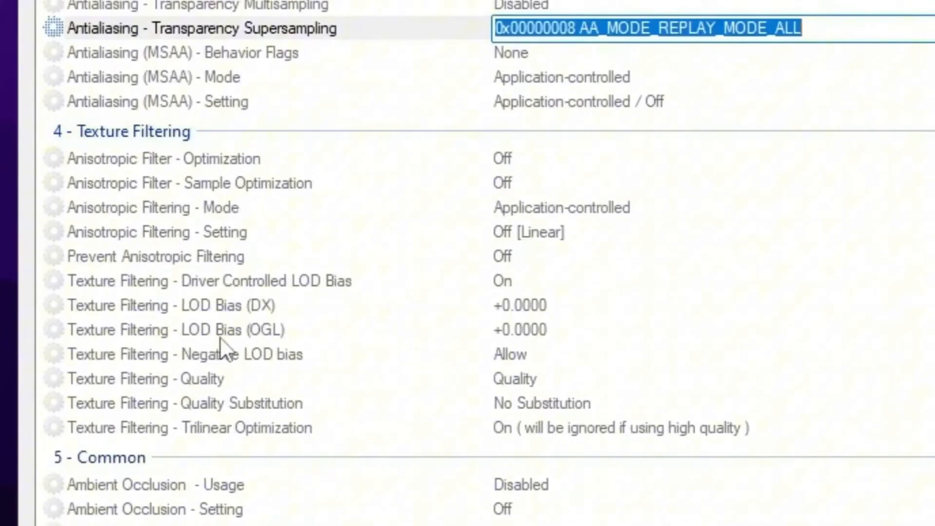
pyautogui.click(179, 304)
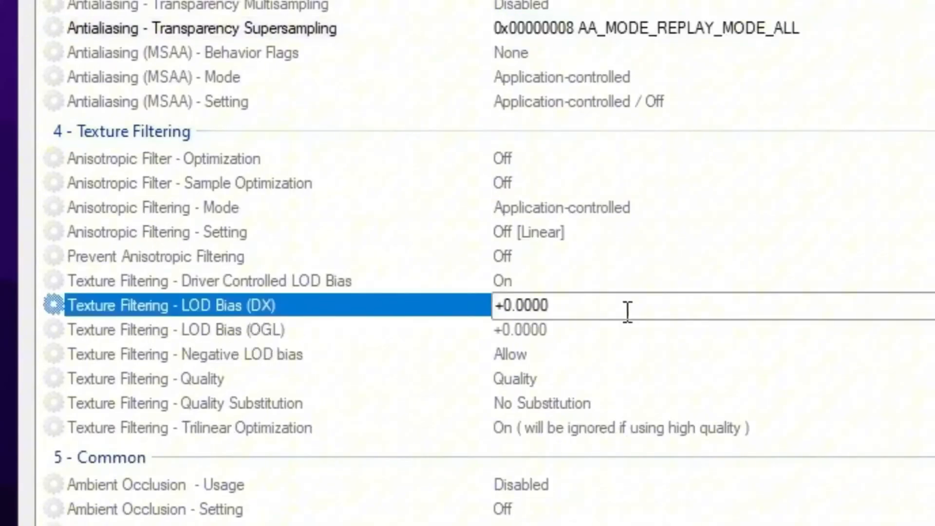
pyautogui.click(519, 305)
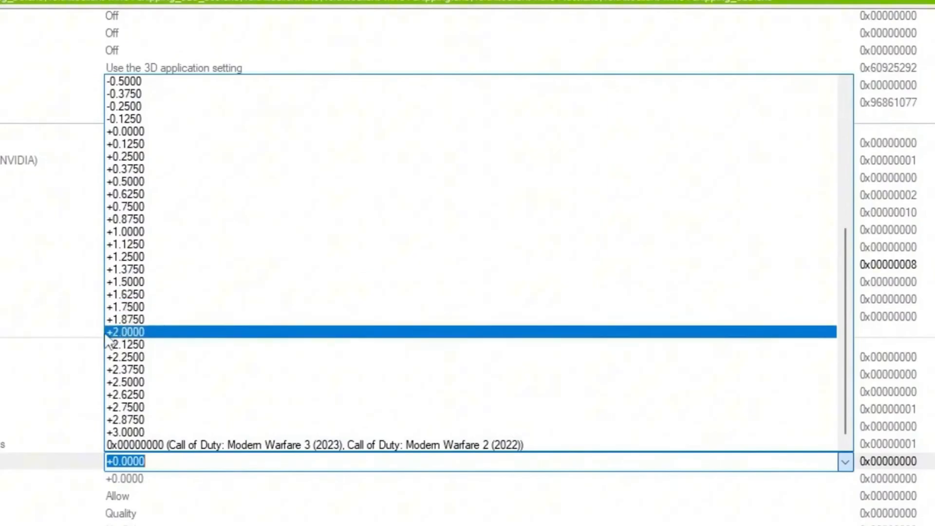
pyautogui.click(125, 331)
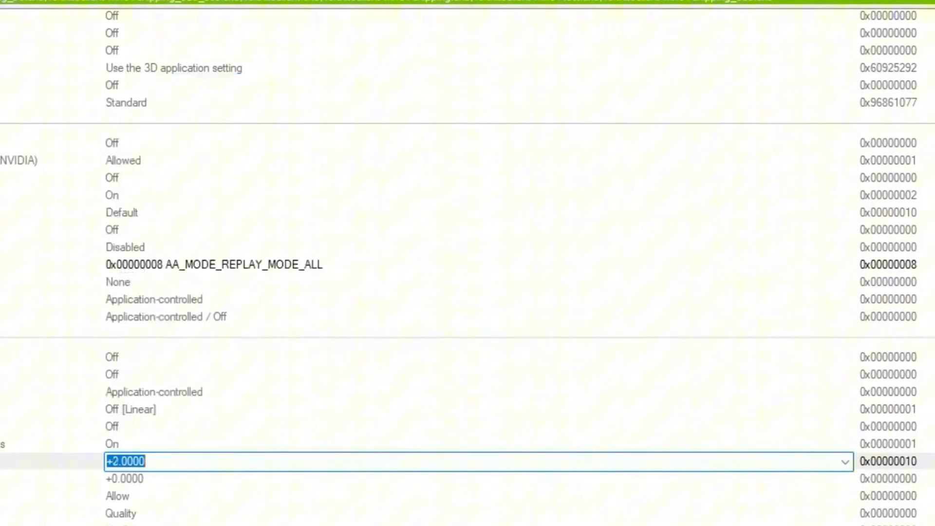
pyautogui.click(845, 460)
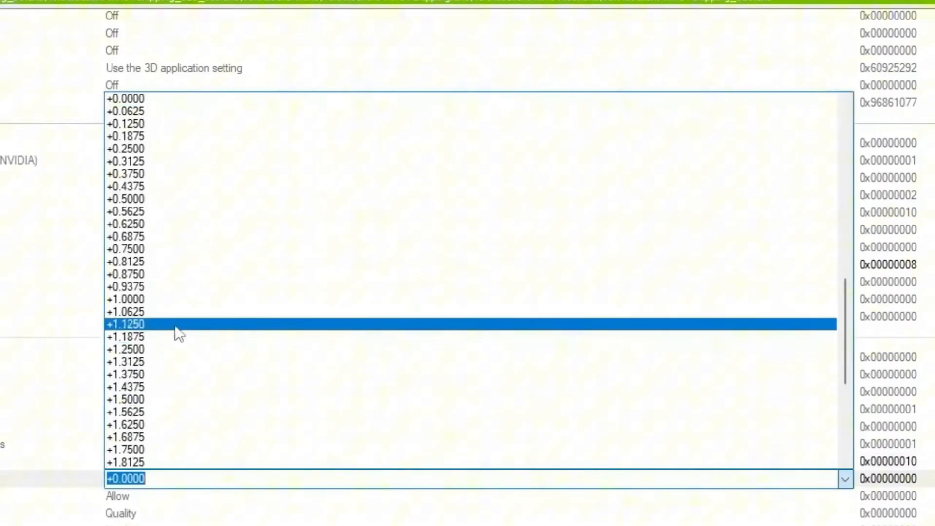
pyautogui.click(124, 460)
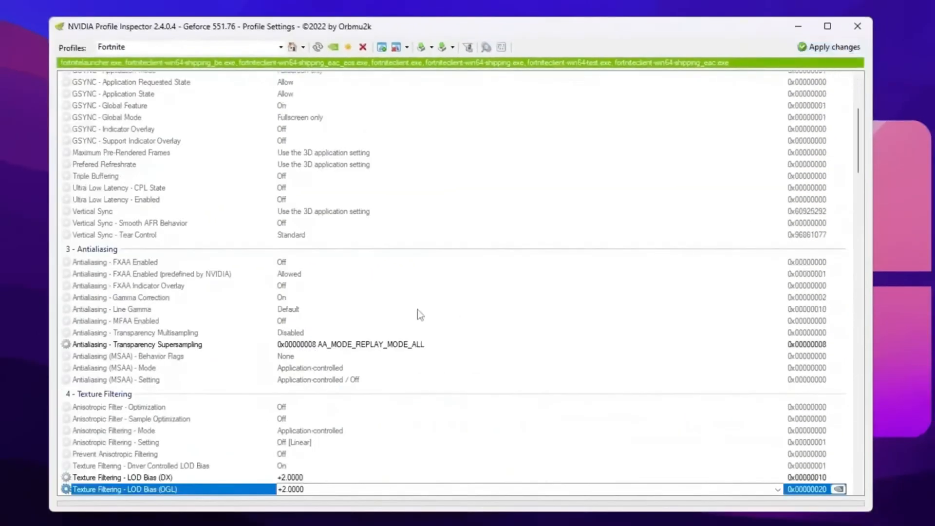
pyautogui.moveTo(314, 284)
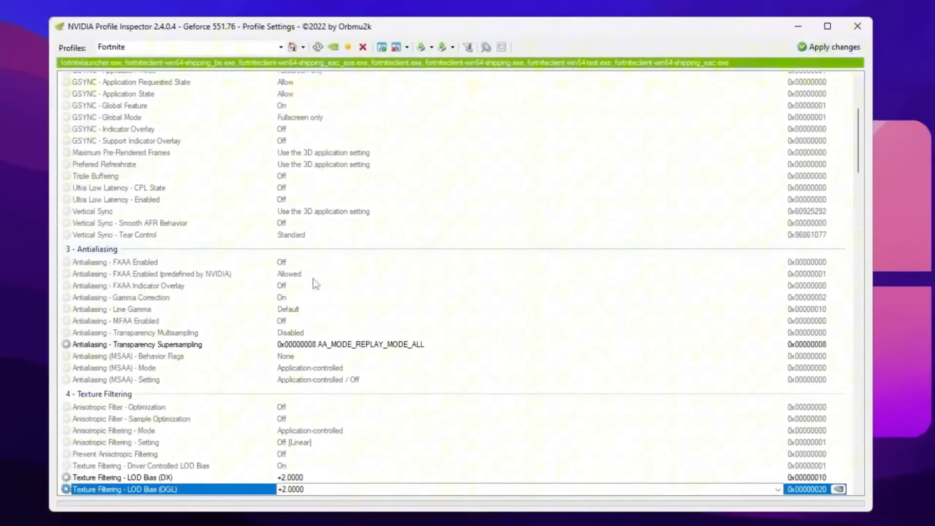
pyautogui.moveTo(332, 269)
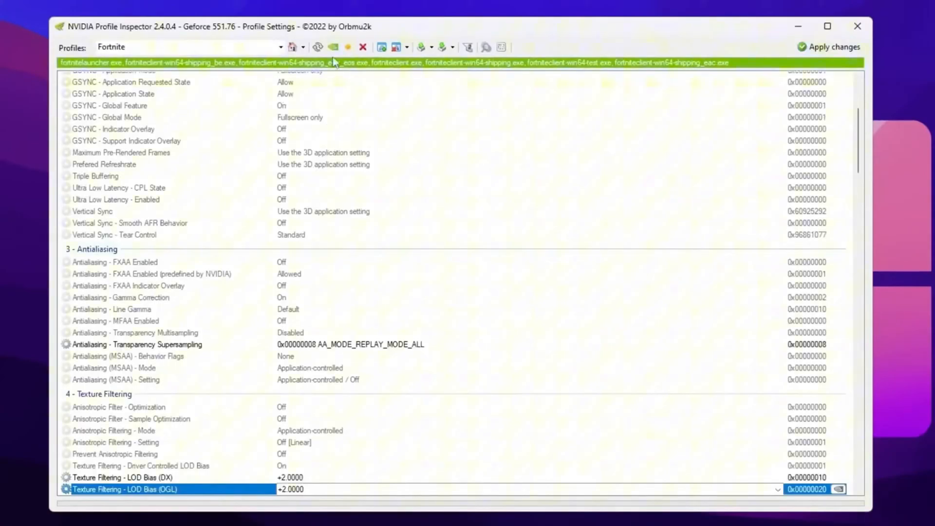
pyautogui.moveTo(333, 47)
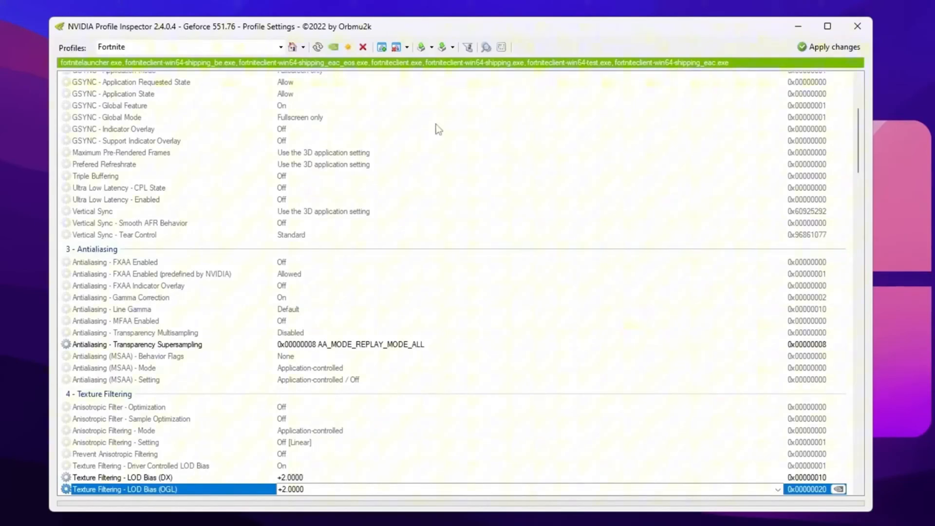
pyautogui.moveTo(441, 46)
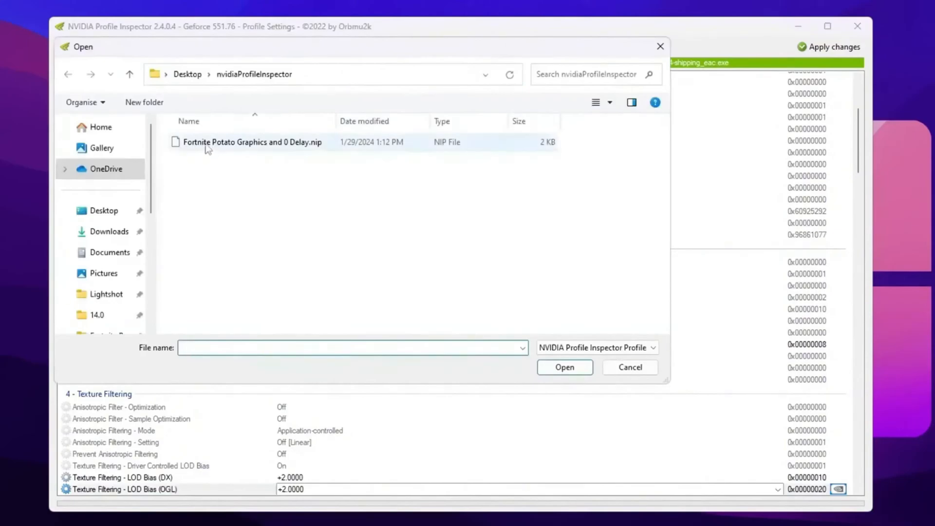
pyautogui.moveTo(272, 146)
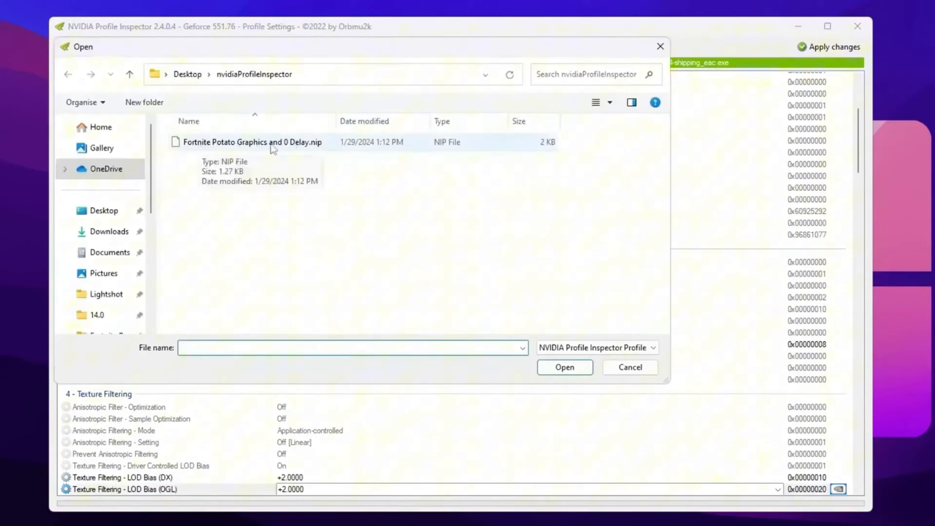
# - Import Fortnite Potato Graphics and 0 Delay.nip and acknowledge the success message
pyautogui.click(251, 142)
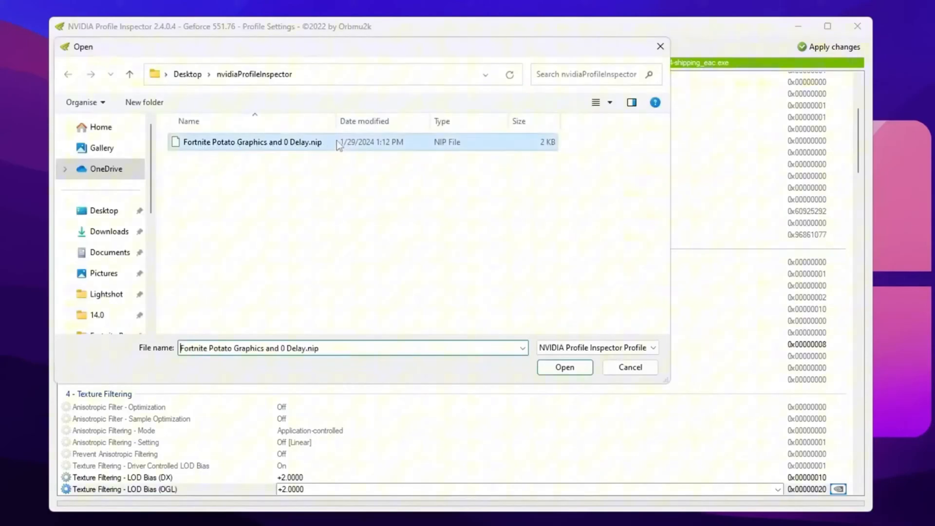
pyautogui.click(564, 367)
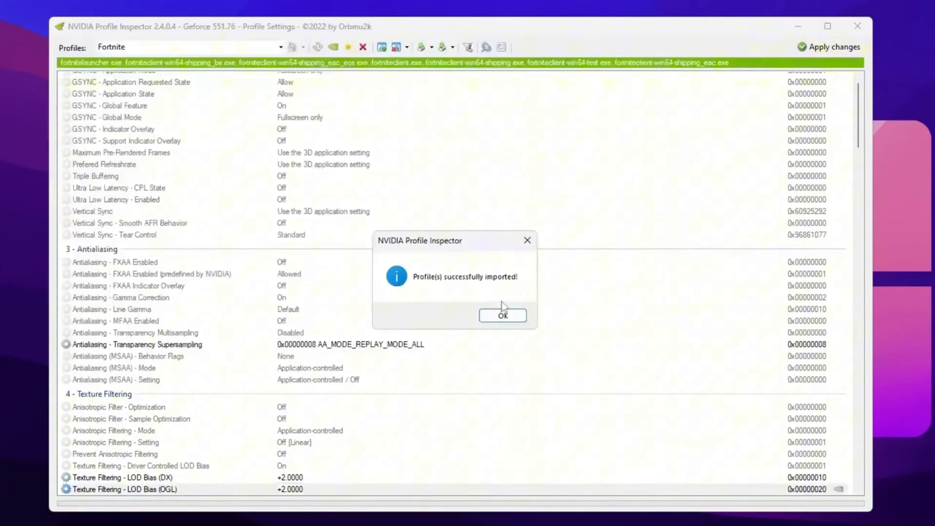
pyautogui.moveTo(487, 256)
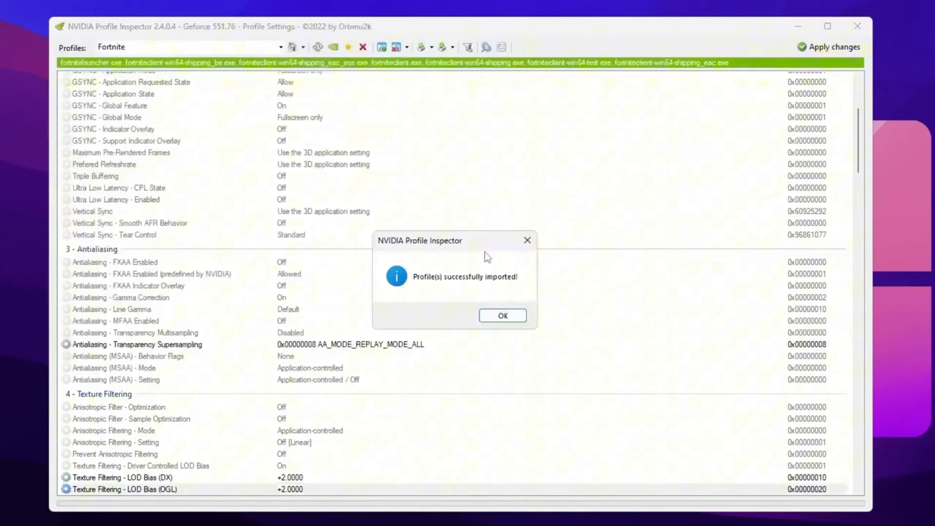
pyautogui.click(501, 315)
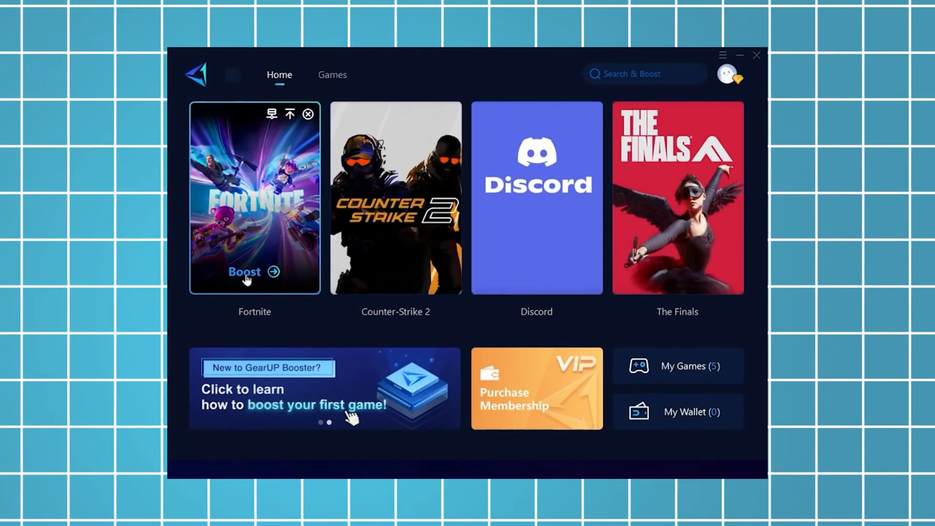
pyautogui.moveTo(234, 242)
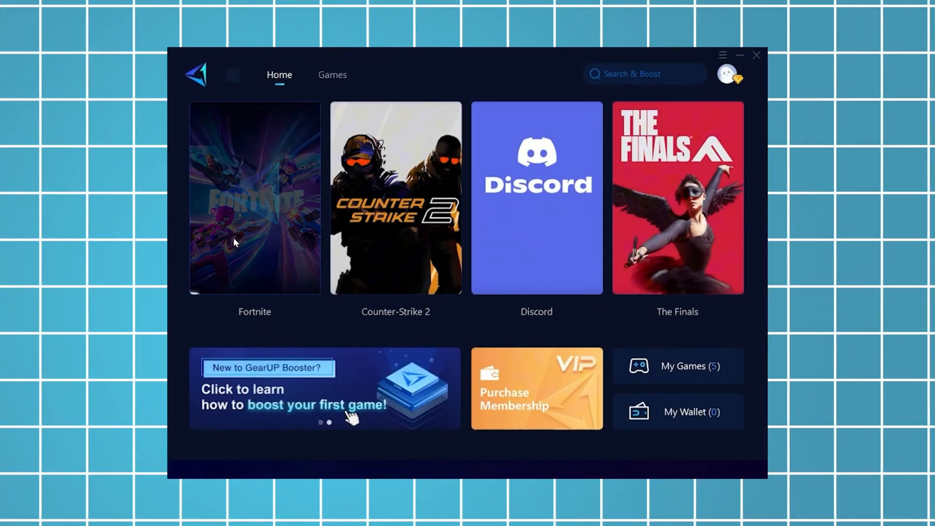
# - Boost Fortnite's connection from the GearUP Booster Home page
pyautogui.click(254, 197)
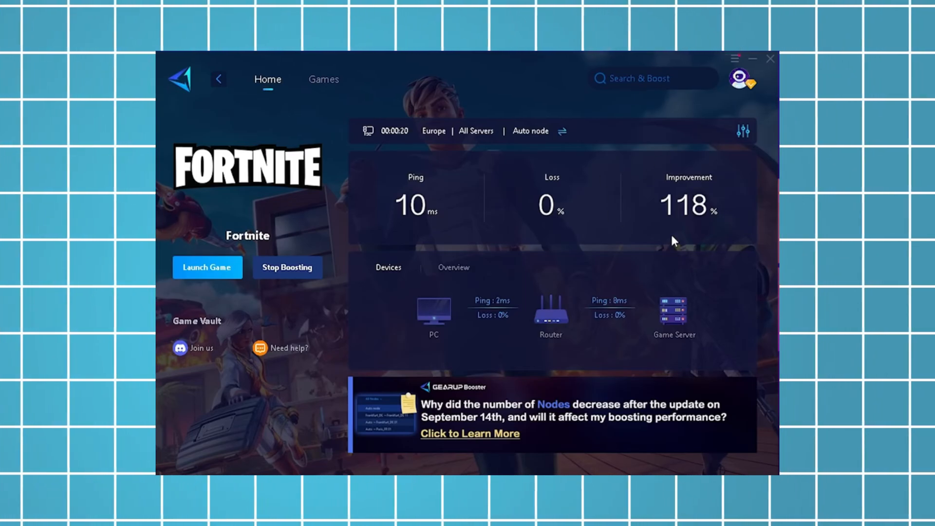
pyautogui.click(207, 266)
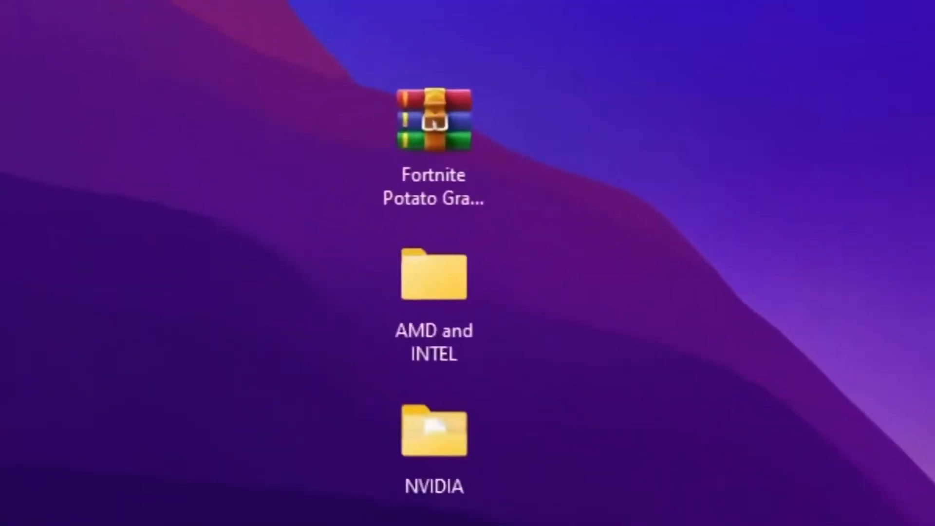
# - Open AMD and INTEL\GameUserSettings and bring up the context menu for GameUserSettings.ini
pyautogui.click(433, 281)
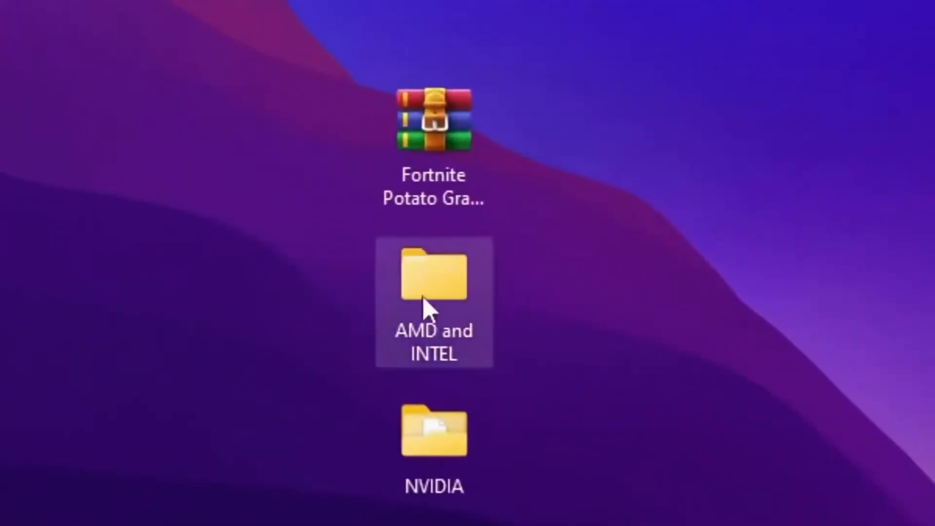
pyautogui.moveTo(462, 292)
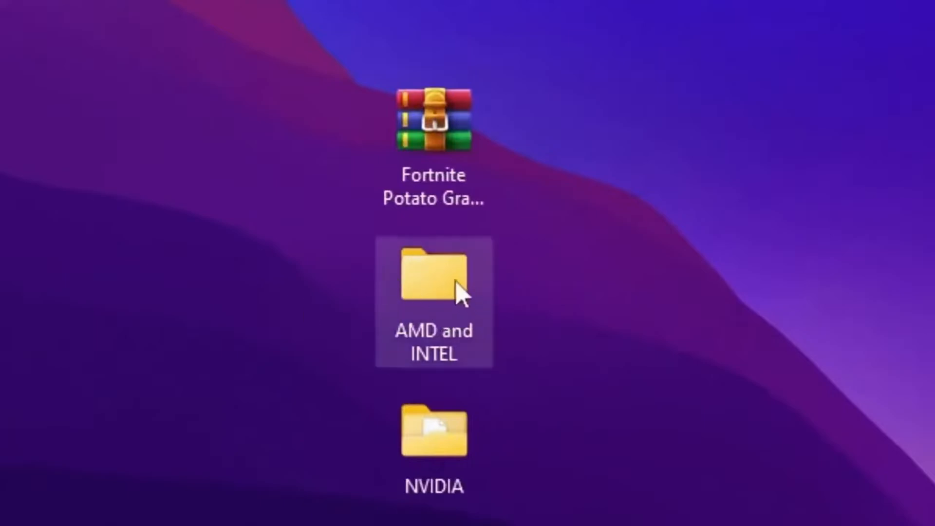
pyautogui.doubleClick(434, 281)
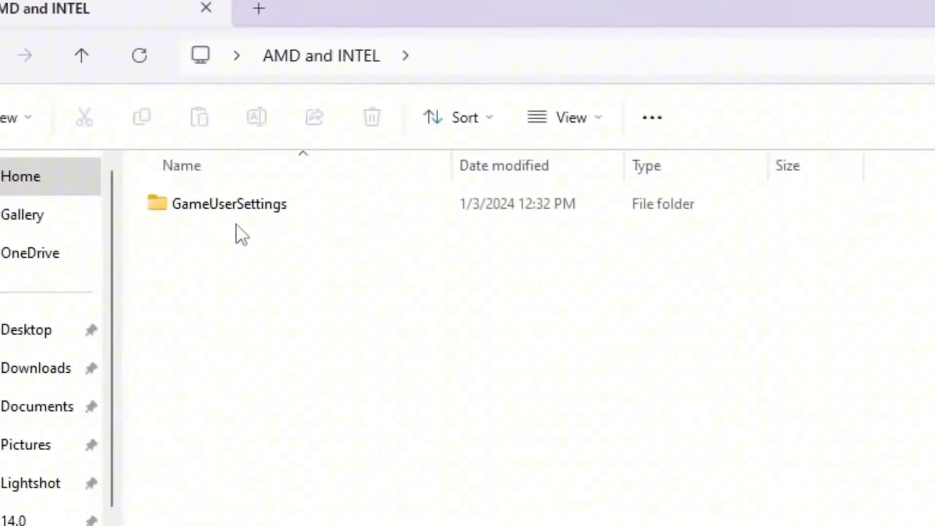
pyautogui.click(229, 204)
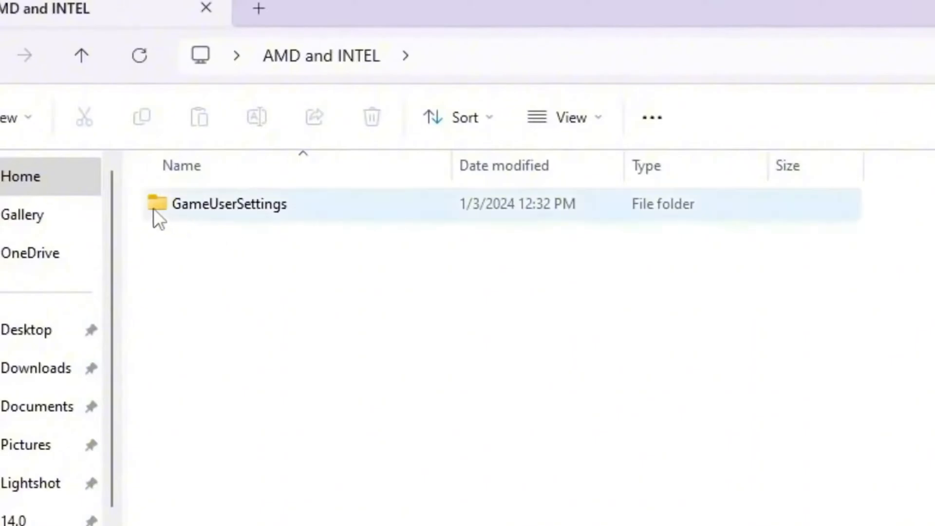
pyautogui.moveTo(213, 213)
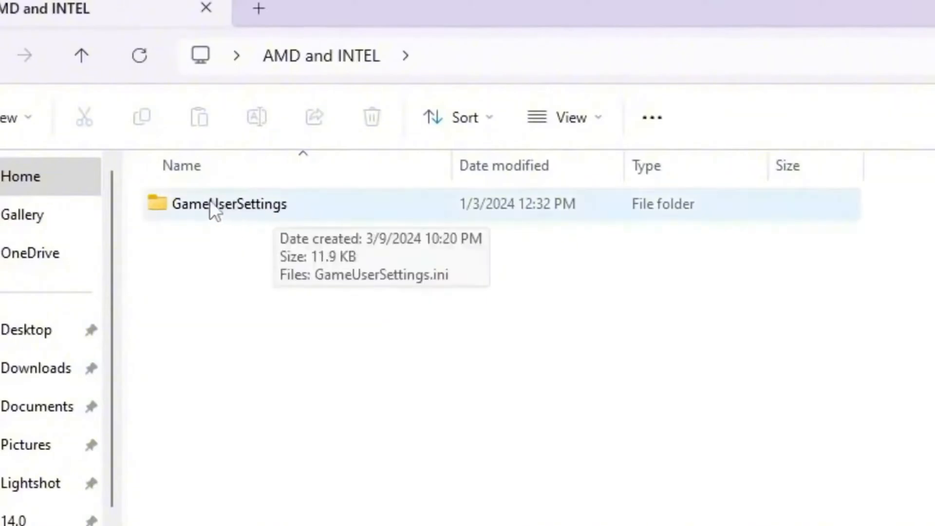
pyautogui.moveTo(238, 214)
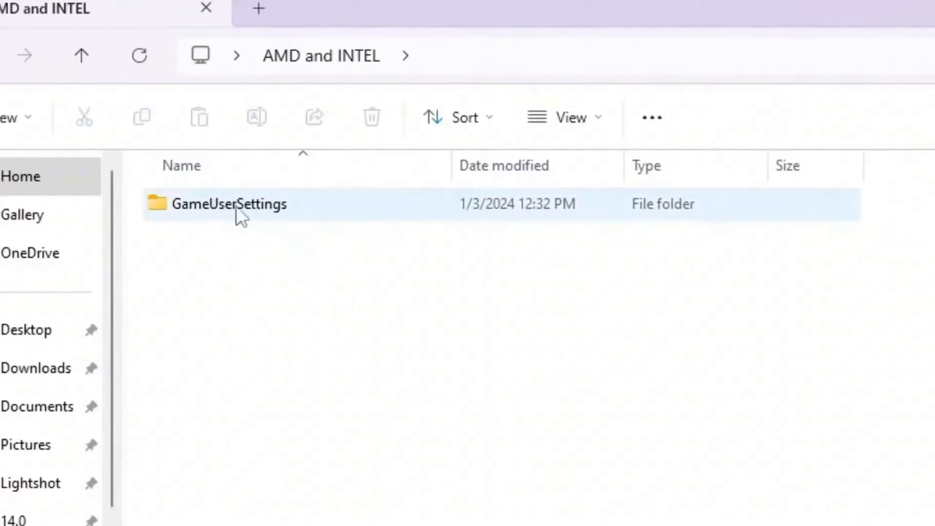
pyautogui.doubleClick(228, 204)
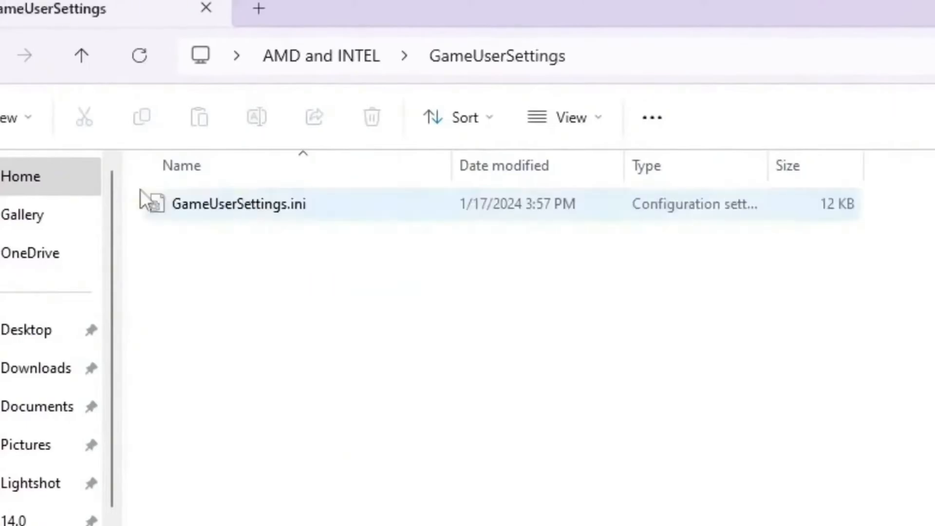
pyautogui.moveTo(183, 211)
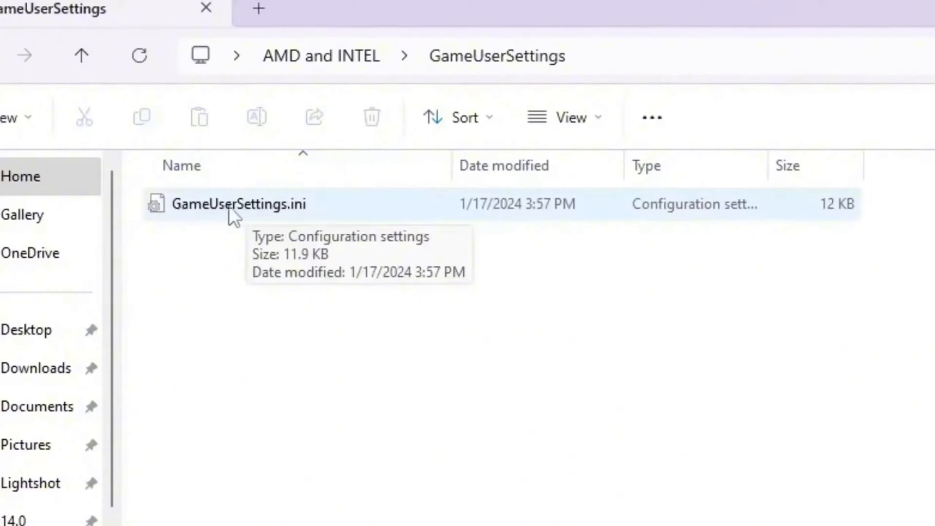
pyautogui.rightClick(239, 203)
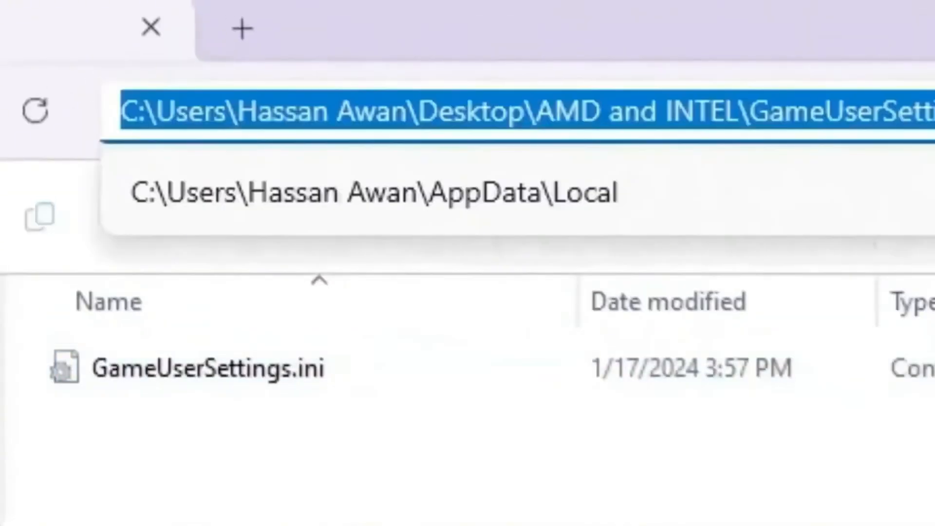
# - Paste GameUserSettings.ini into %localappdata% FortniteGame WindowsClient config, replacing the existing file, and close Explorer
pyautogui.write('%localappdata%')
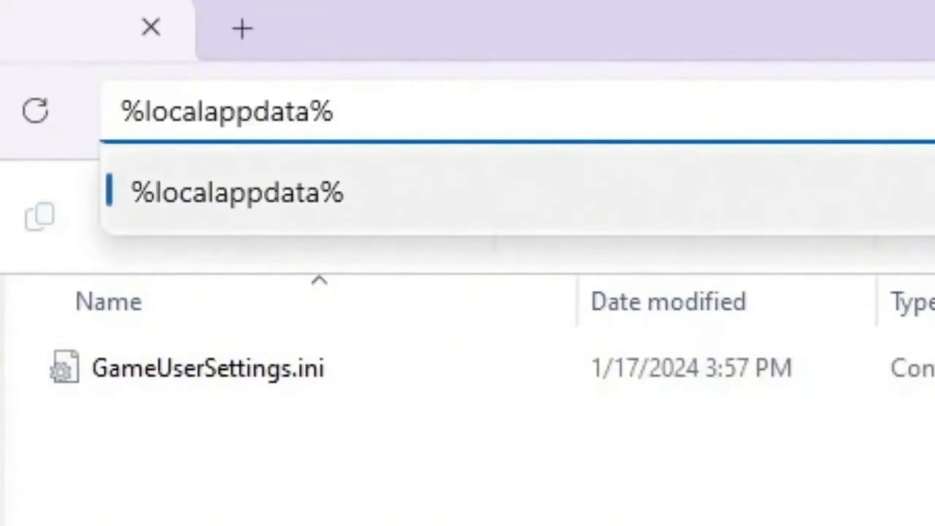
pyautogui.press('Enter')
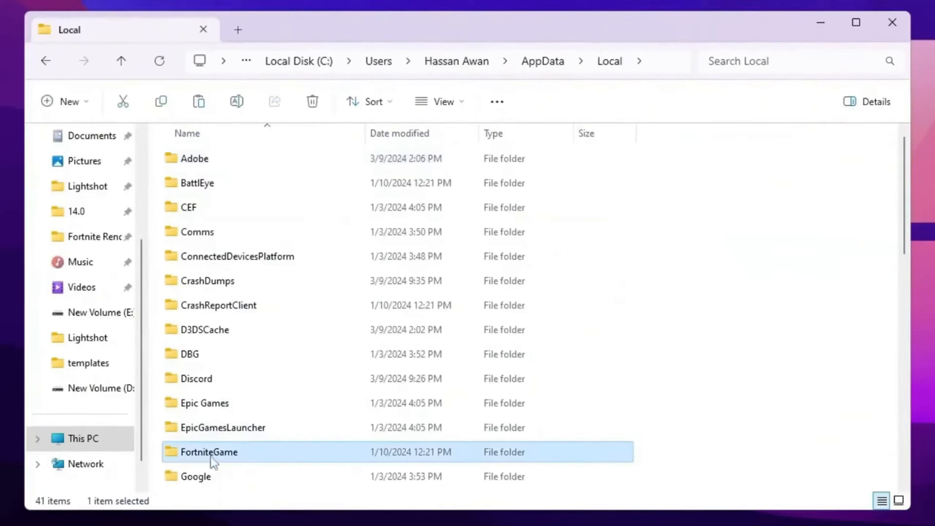
pyautogui.doubleClick(209, 451)
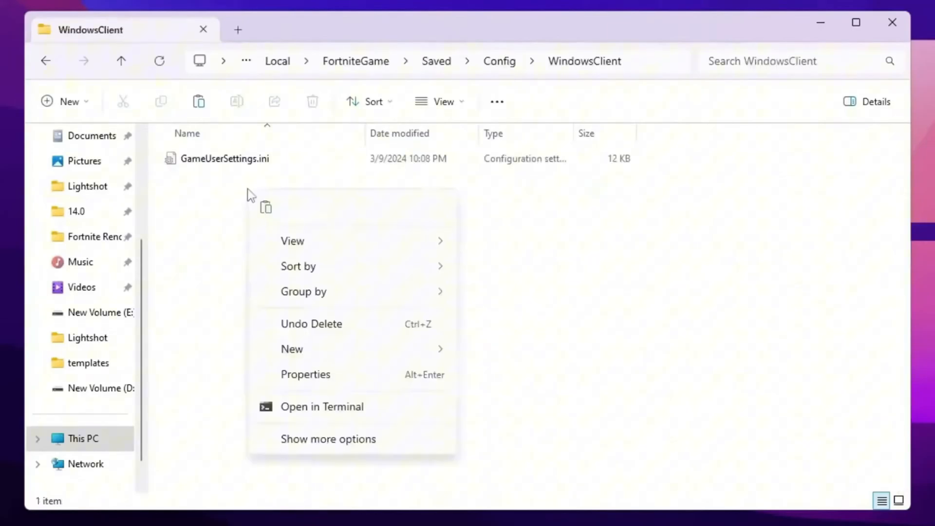
pyautogui.click(328, 439)
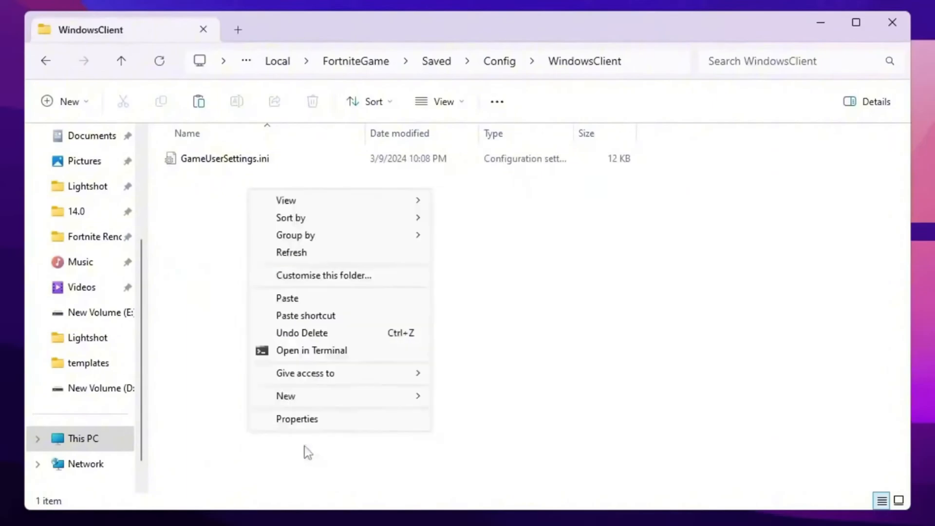
pyautogui.click(286, 298)
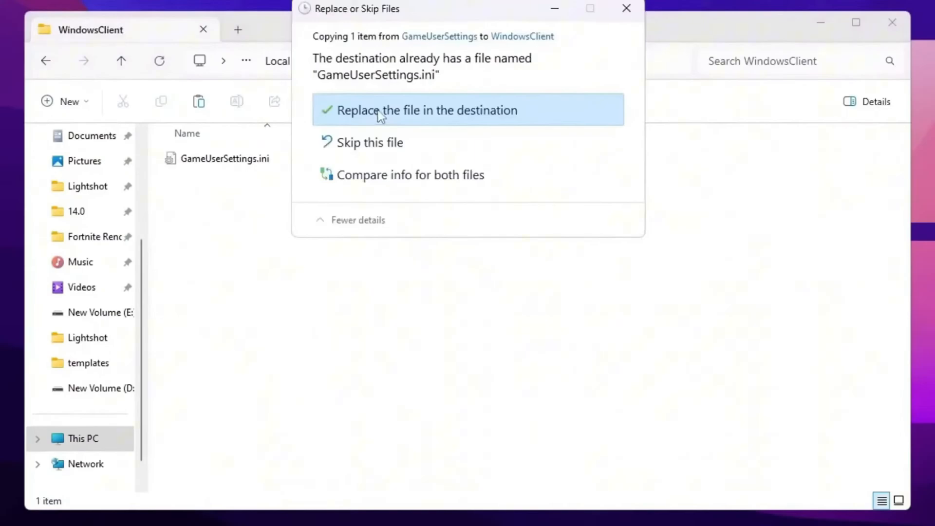
pyautogui.click(427, 110)
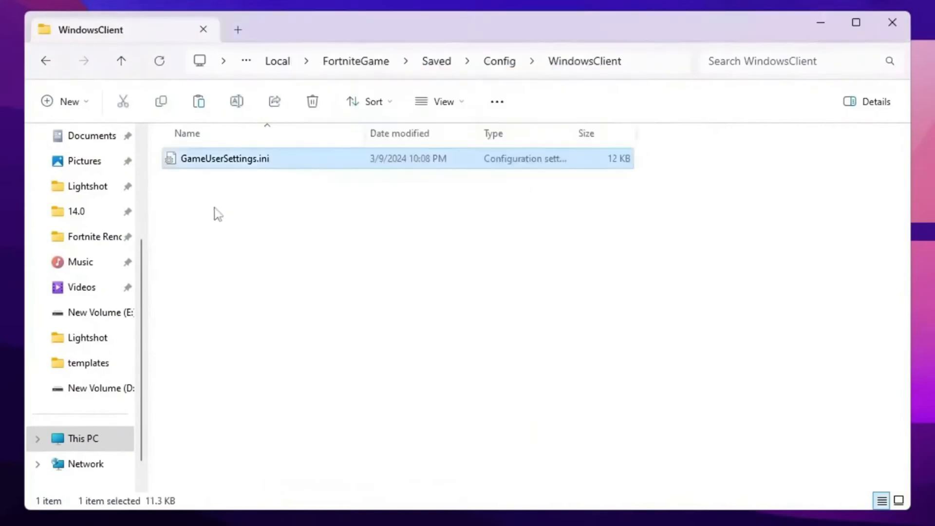
pyautogui.moveTo(892, 26)
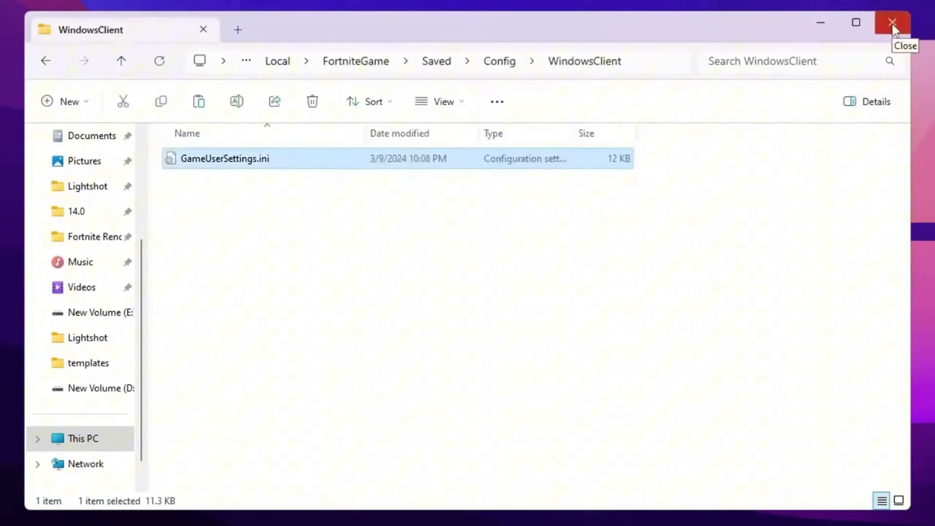
pyautogui.click(892, 23)
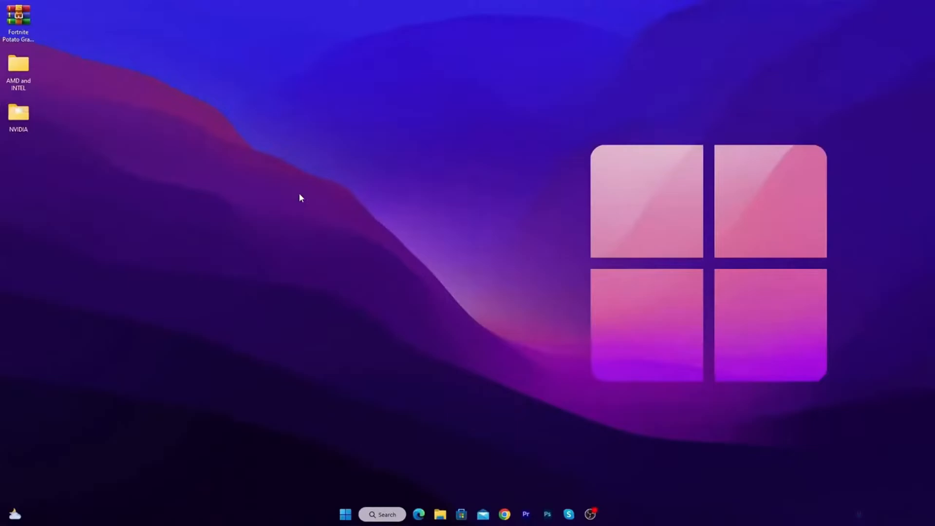
# - Search 'power' in Start to find Control Panel's Choose a power plan
pyautogui.click(382, 514)
pyautogui.write('power')
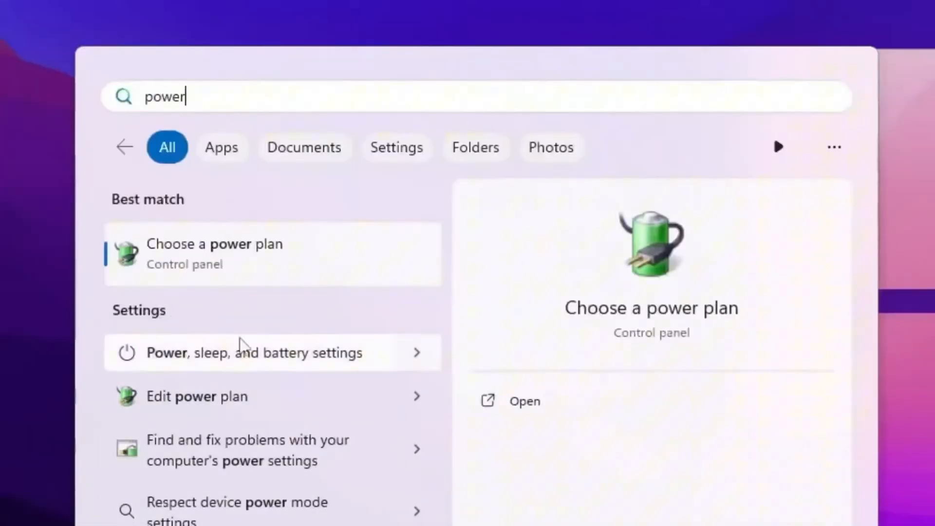
pyautogui.moveTo(185, 254)
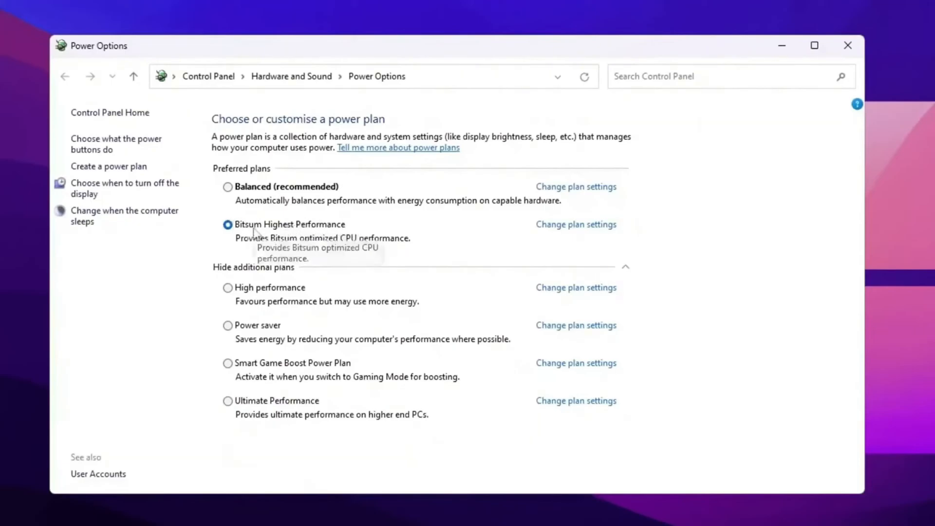
pyautogui.moveTo(265, 292)
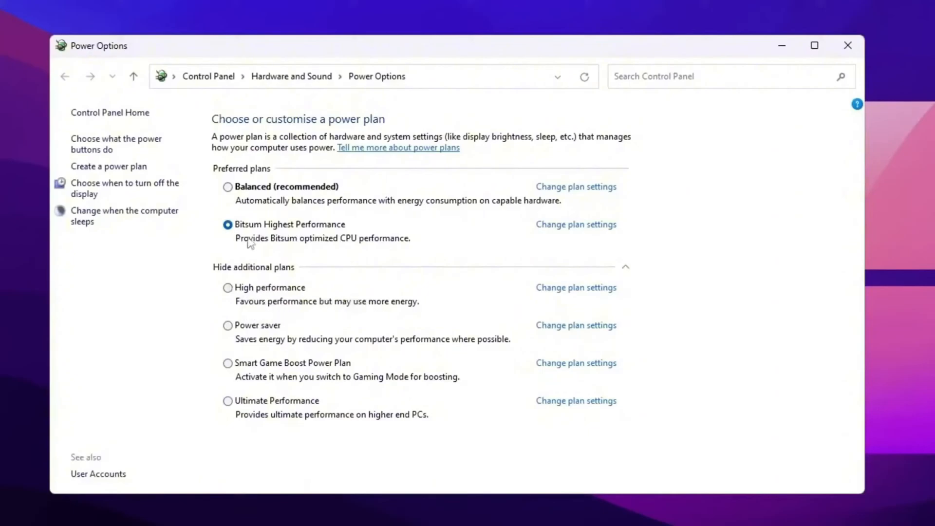
pyautogui.moveTo(305, 239)
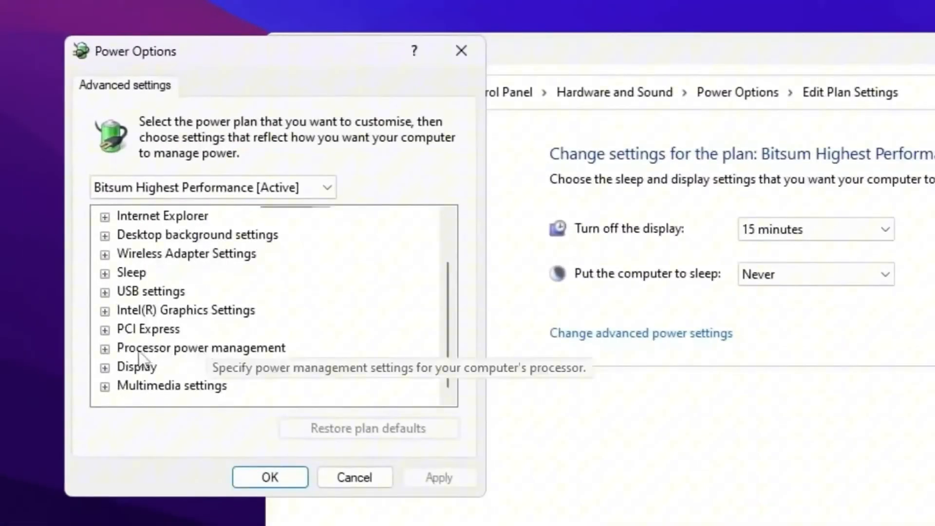
# - Expand Processor power management to show the Bitsum plan's minimum and maximum processor state at 100%
pyautogui.click(105, 347)
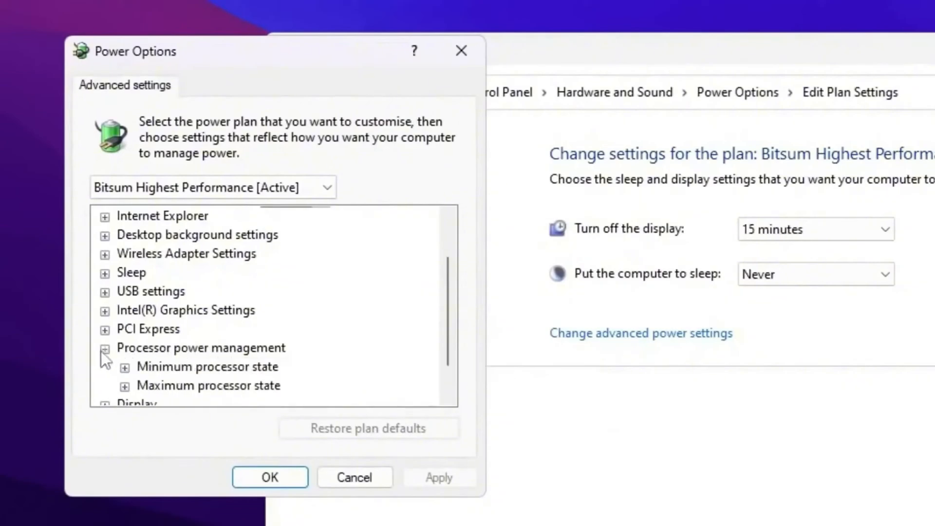
pyautogui.click(126, 367)
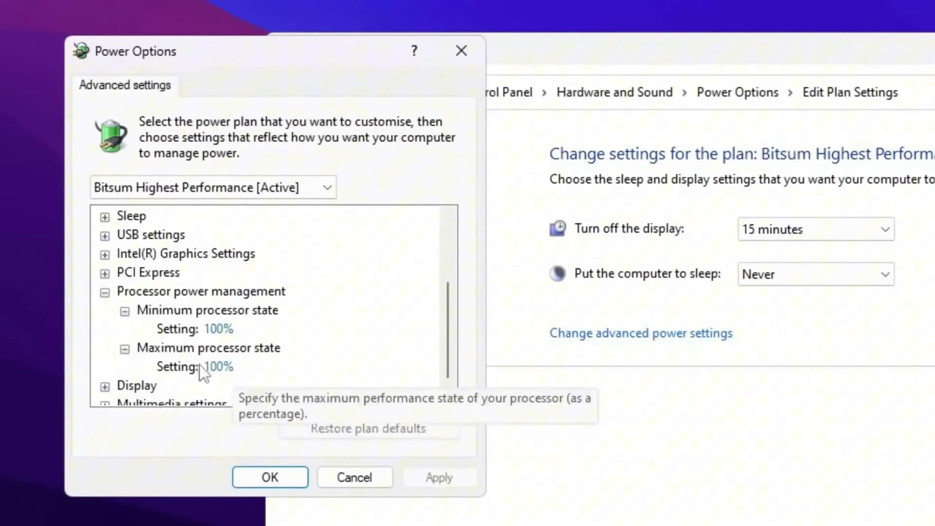
pyautogui.moveTo(319, 398)
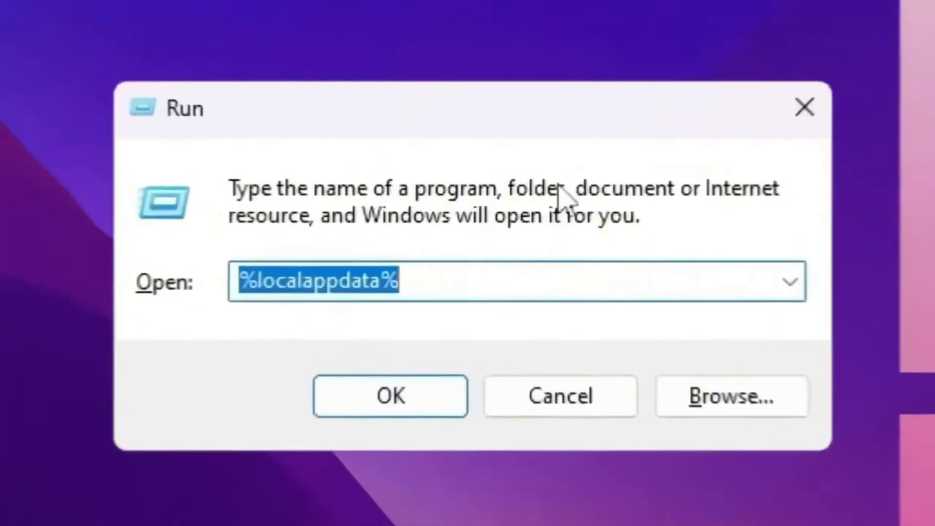
# - Launch gpedit.msc and navigate Computer Configuration down to the App Privacy policy list
pyautogui.write('gpedit.msc')
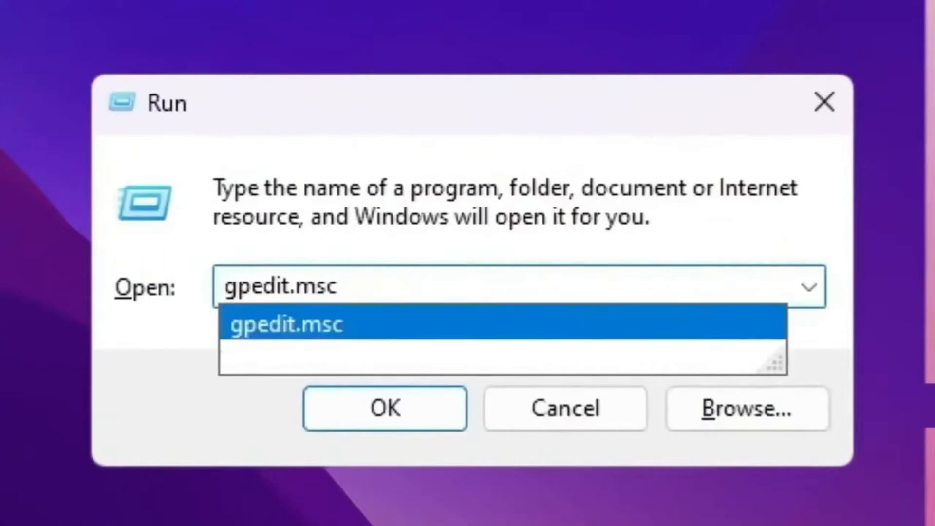
pyautogui.click(384, 408)
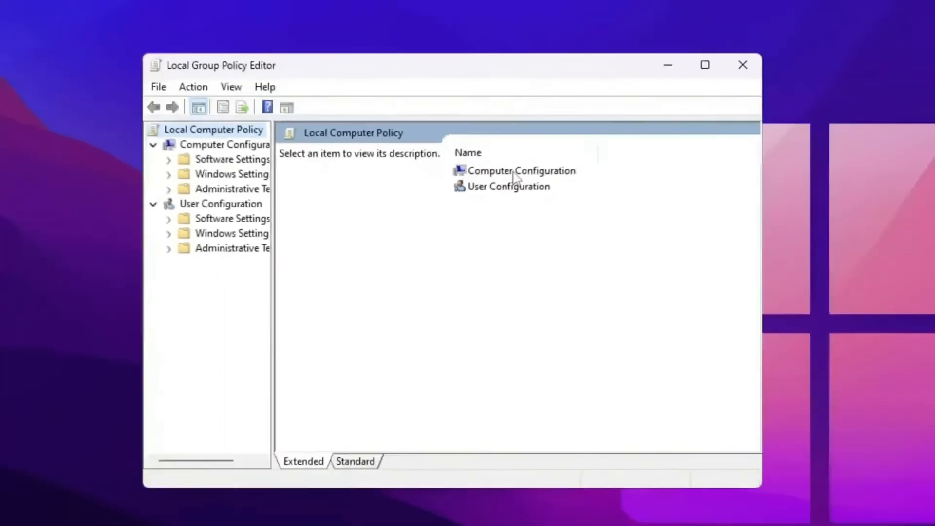
pyautogui.doubleClick(514, 170)
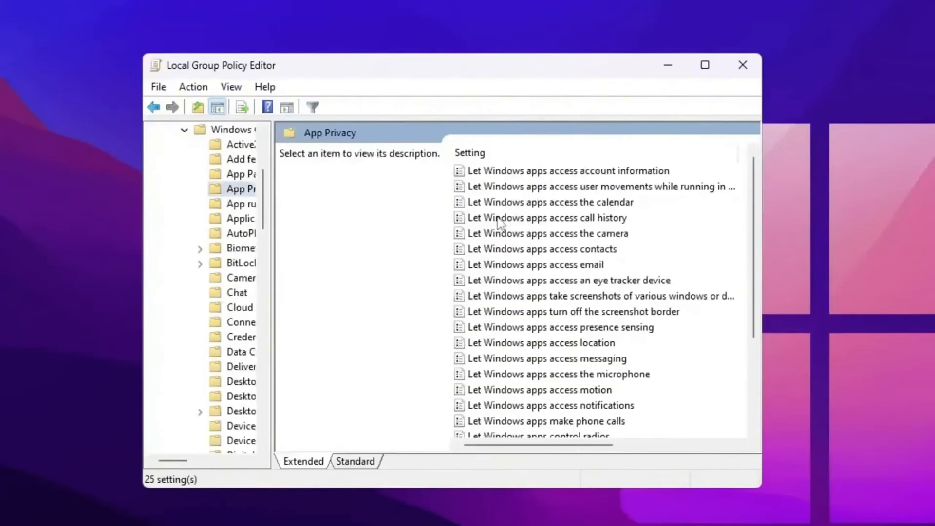
pyautogui.scroll(-3)
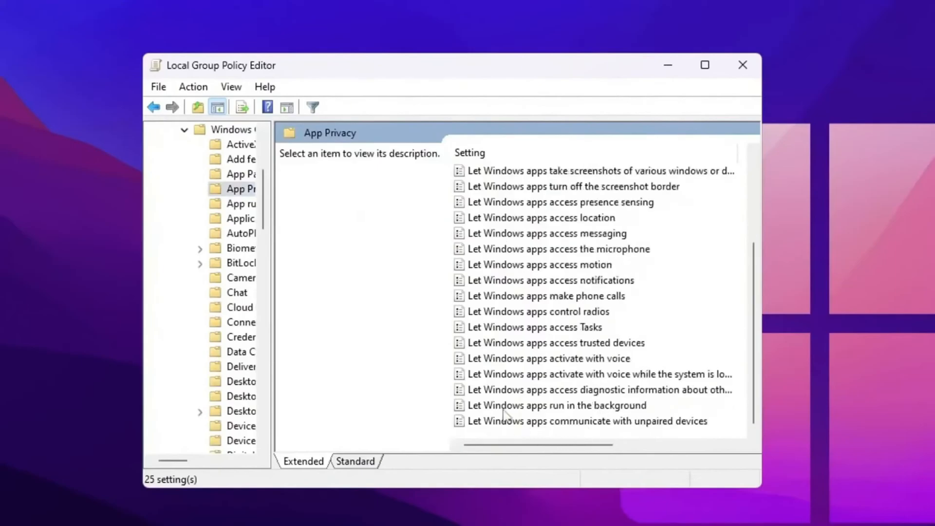
pyautogui.moveTo(498, 413)
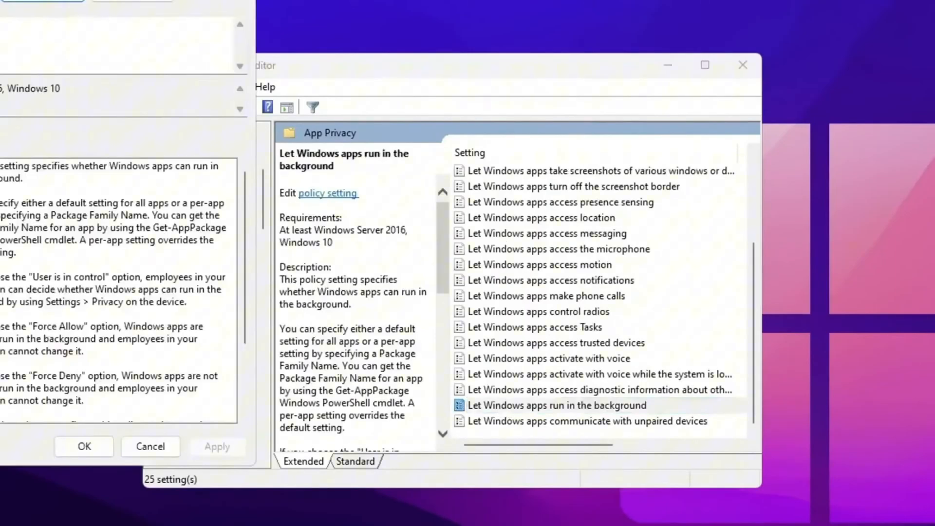
# - Set 'Let Windows apps run in the background' to Enabled with Force Deny for all apps
pyautogui.doubleClick(556, 405)
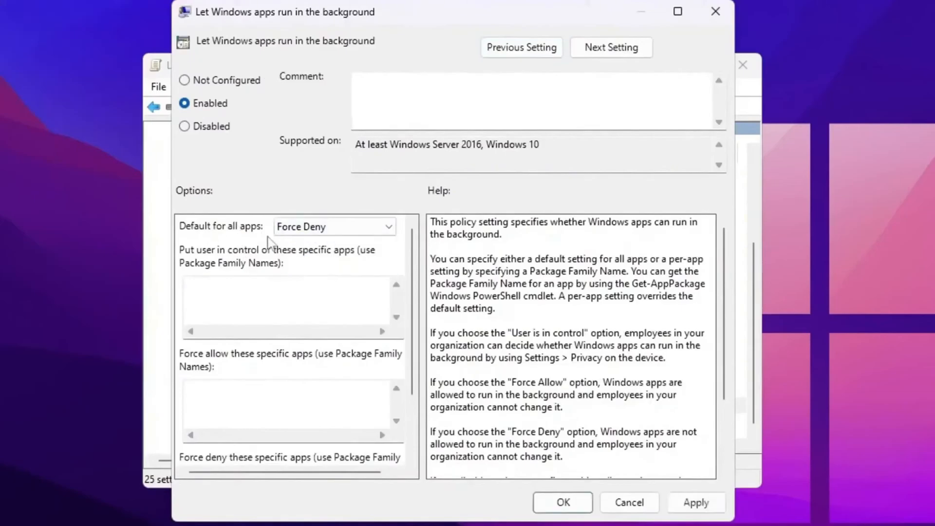
pyautogui.click(628, 503)
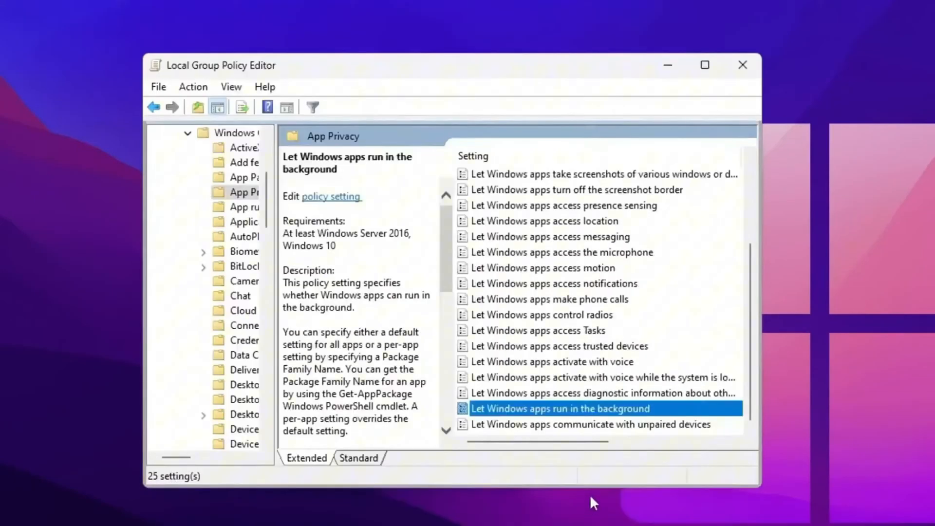